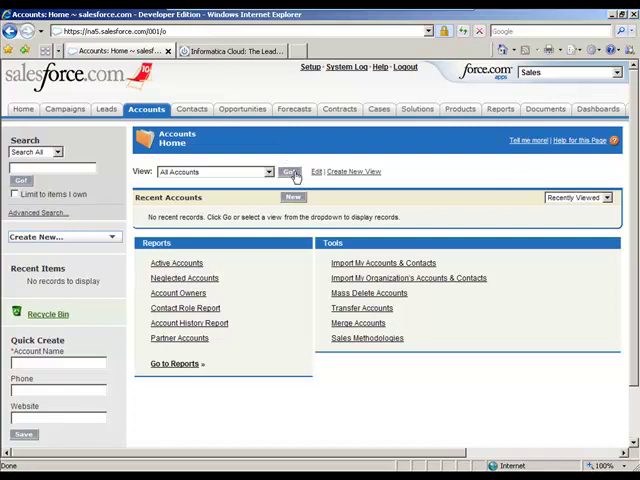
# - Check the Salesforce account and contact lists for existing records
pyautogui.click(290, 172)
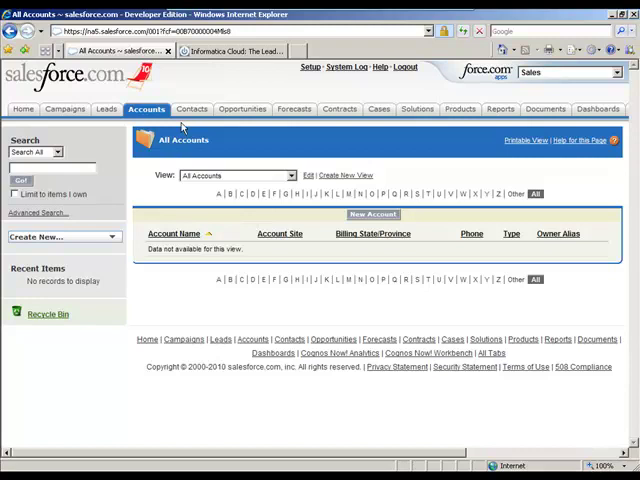
pyautogui.click(188, 109)
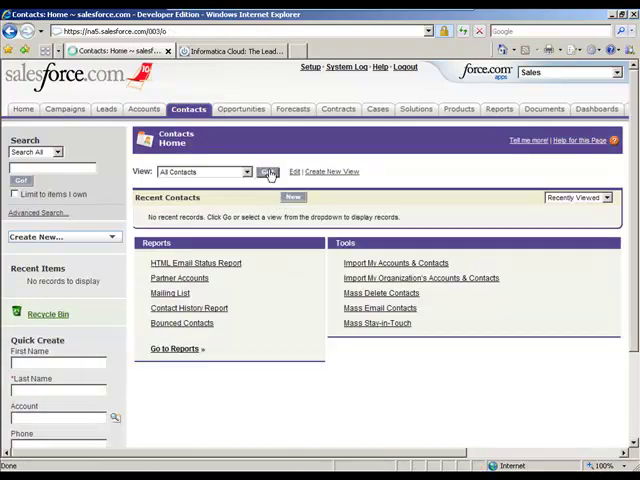
pyautogui.click(268, 172)
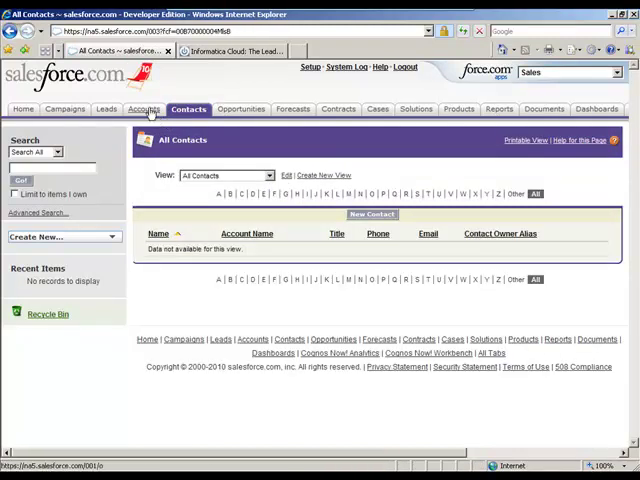
pyautogui.click(145, 109)
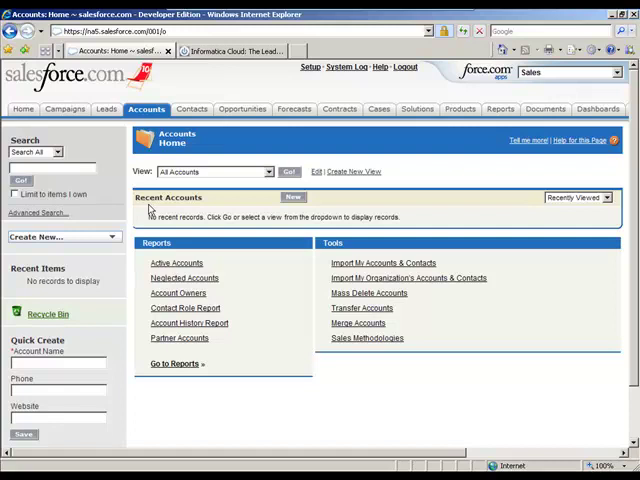
pyautogui.click(228, 51)
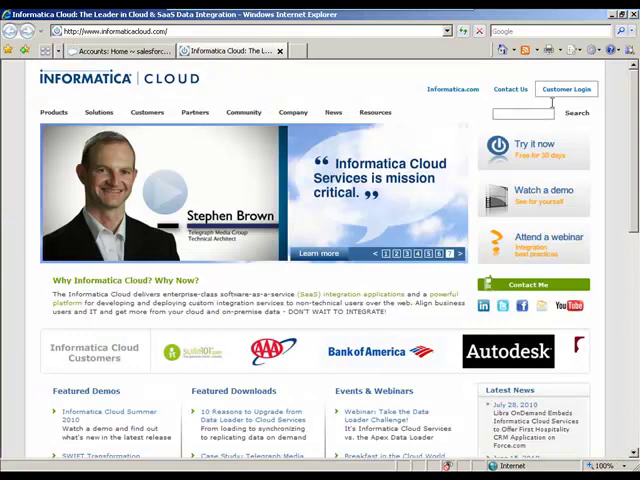
pyautogui.click(566, 89)
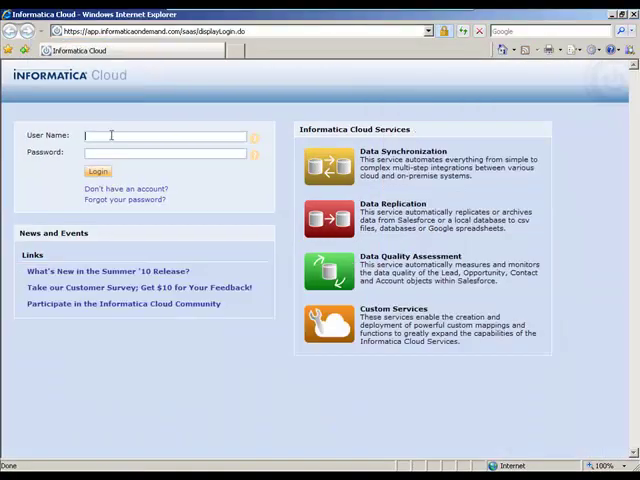
pyautogui.write('ron.lunssing@')
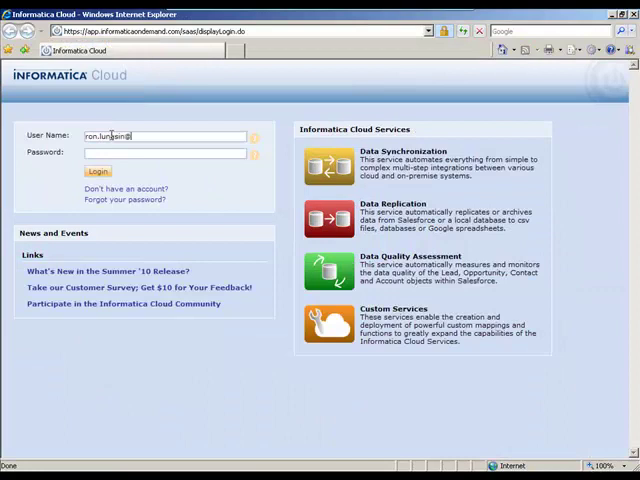
pyautogui.write('•••••')
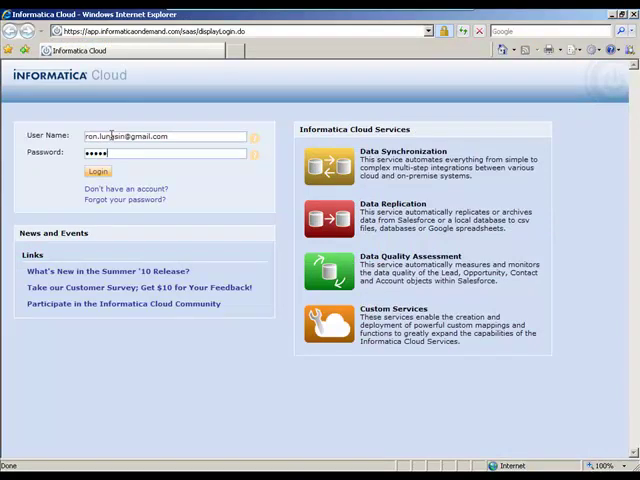
pyautogui.click(97, 171)
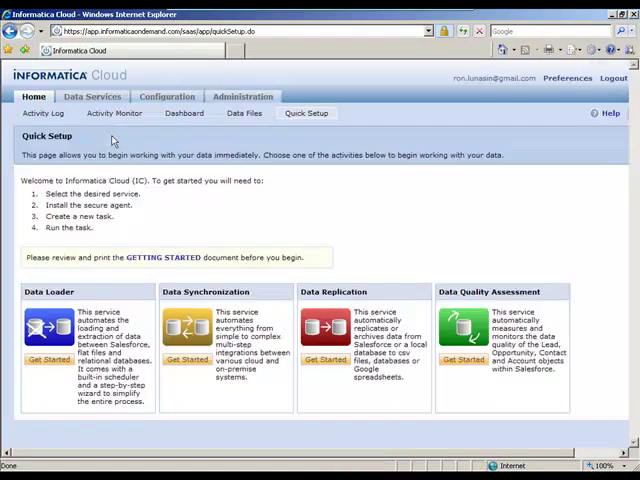
# - Run the SAP to SFDC Customer Sync PowerCenter task in the background
pyautogui.click(91, 96)
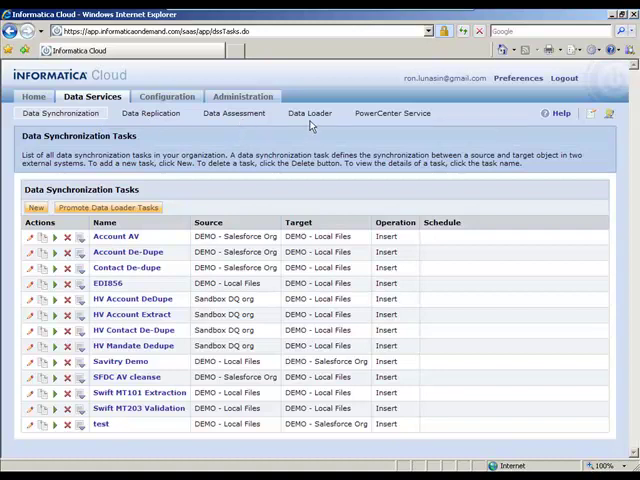
pyautogui.moveTo(391, 113)
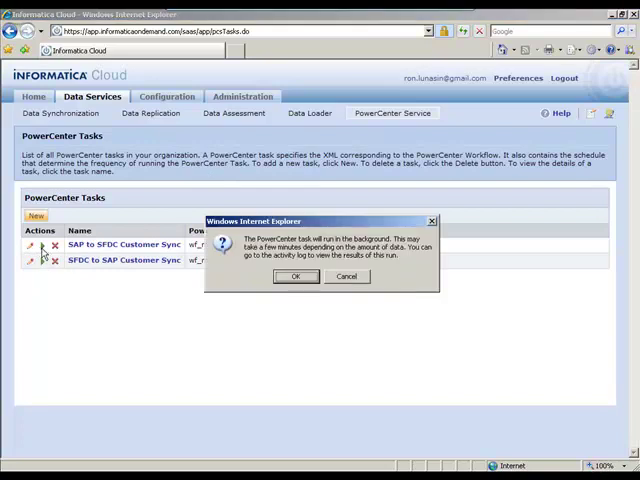
pyautogui.click(295, 277)
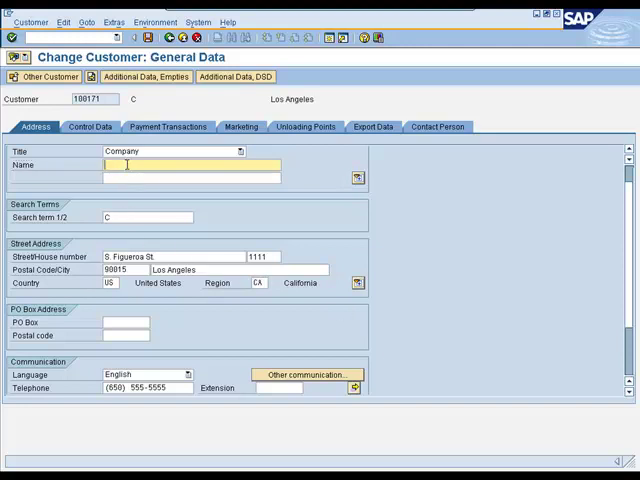
# - Name SAP customer 100171 'Informatica Corp' and save the change
pyautogui.write('In')
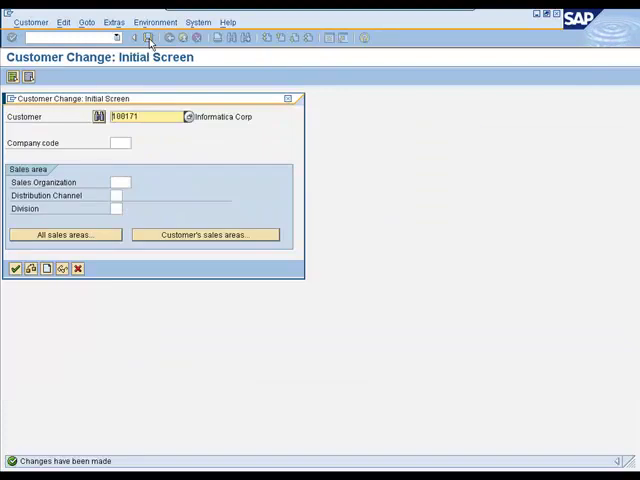
pyautogui.moveTo(345, 225)
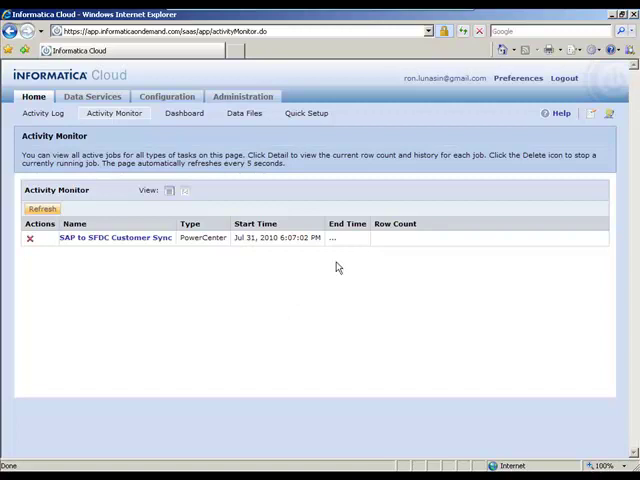
pyautogui.moveTo(391, 254)
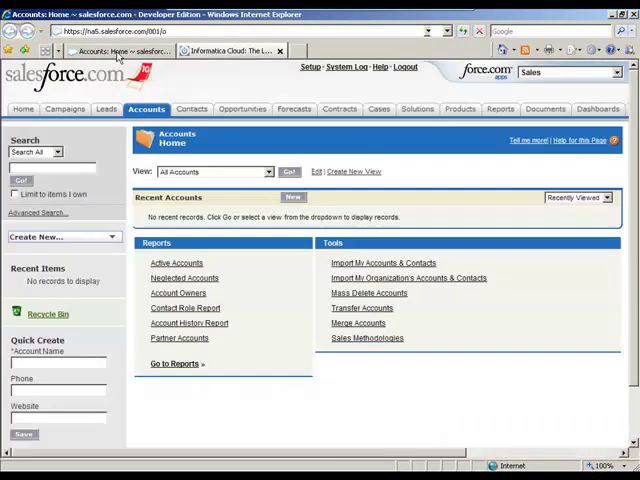
# - Open the synced Informatica Corp account and view its SAP section and Los Angeles address
pyautogui.click(289, 171)
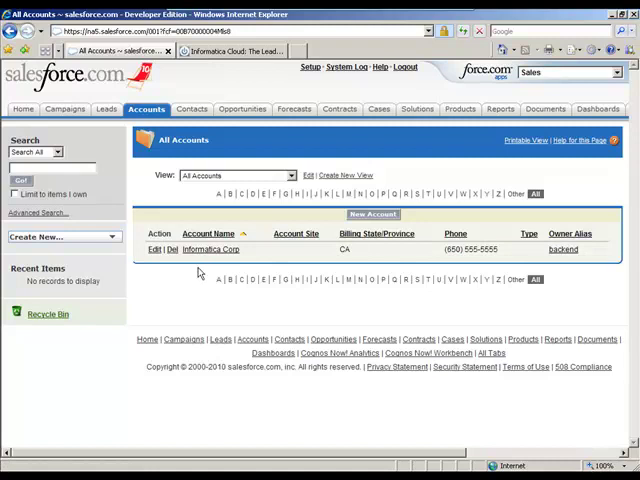
pyautogui.click(209, 249)
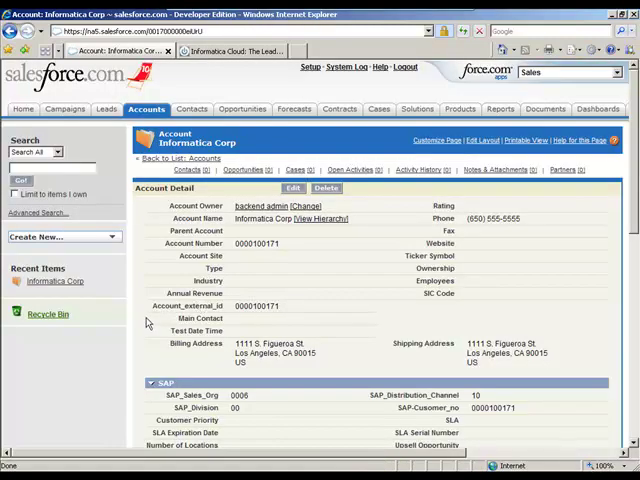
pyautogui.scroll(-3)
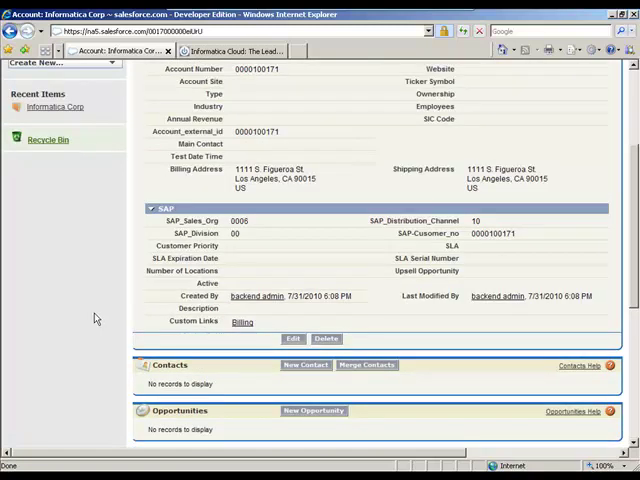
pyautogui.moveTo(178, 383)
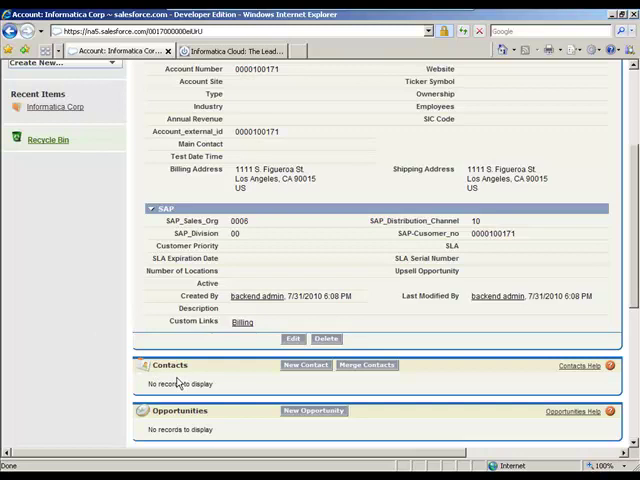
pyautogui.moveTo(308, 461)
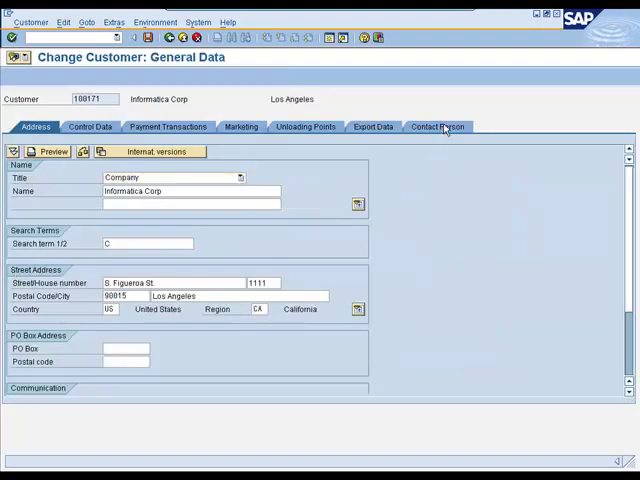
pyautogui.click(436, 126)
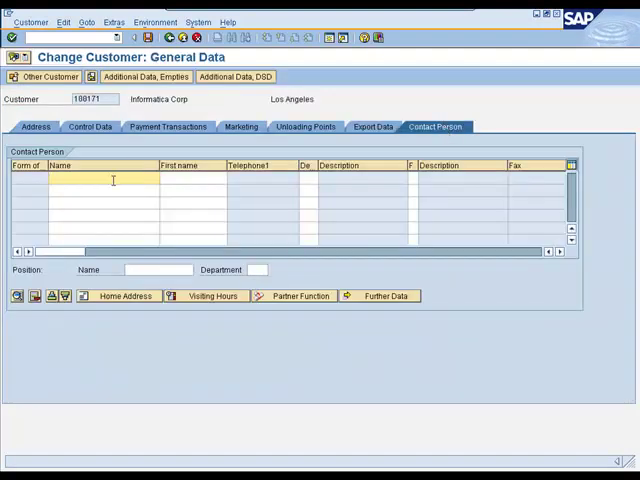
pyautogui.write('Lunasin')
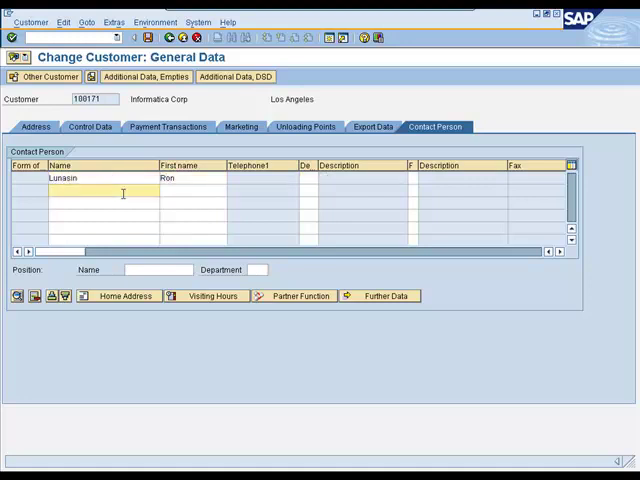
pyautogui.write('Cunningham')
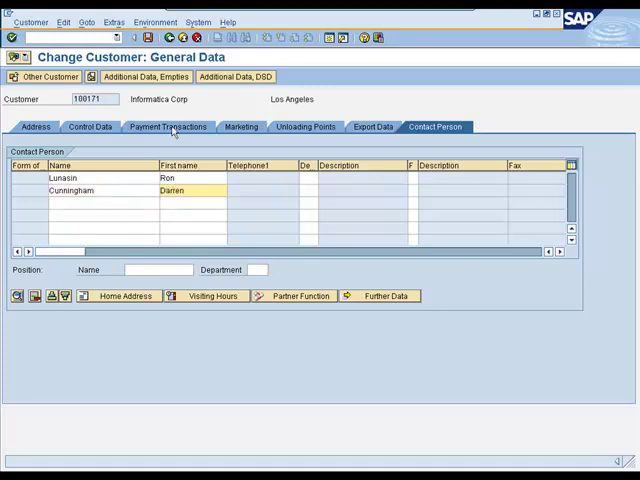
pyautogui.moveTo(148, 38)
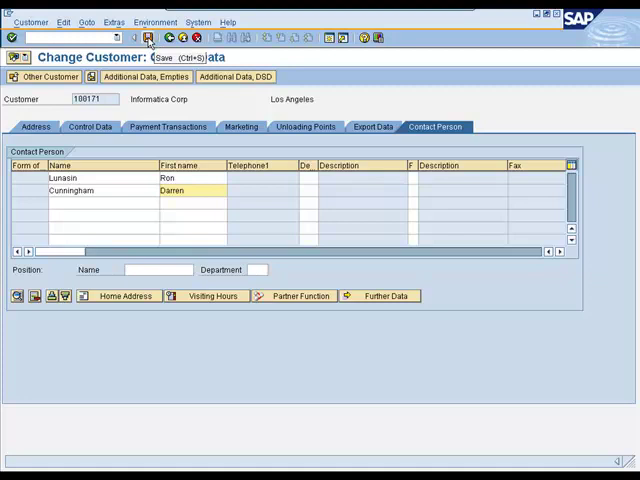
pyautogui.click(146, 37)
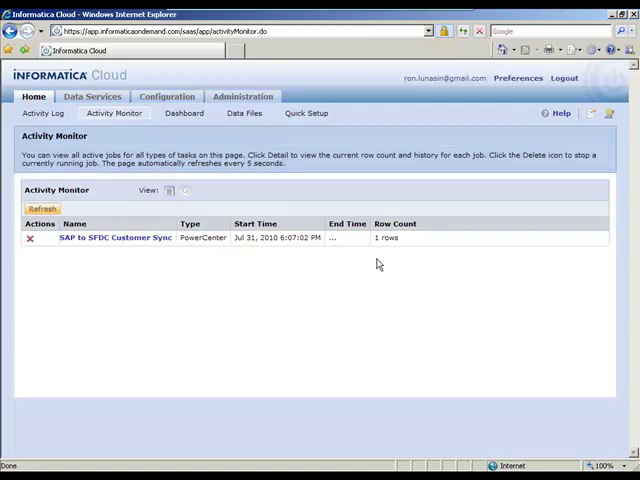
pyautogui.moveTo(223, 362)
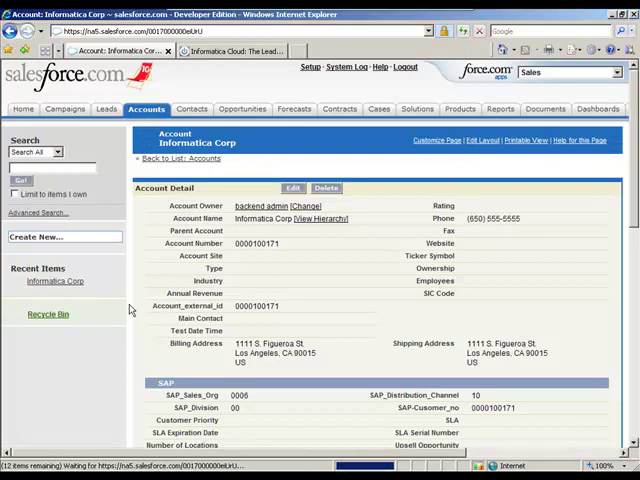
pyautogui.scroll(-3)
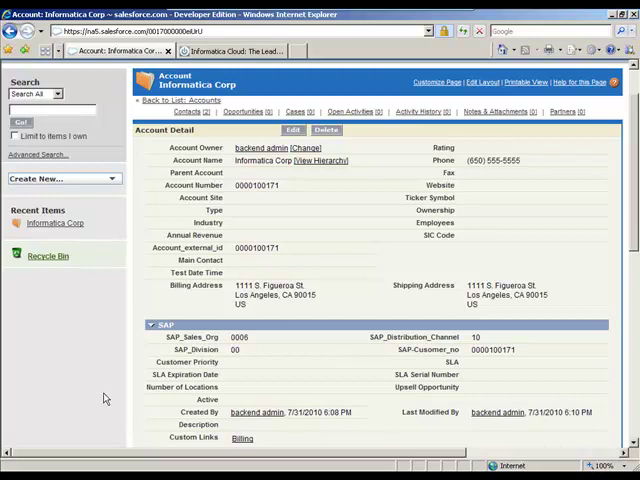
pyautogui.click(292, 130)
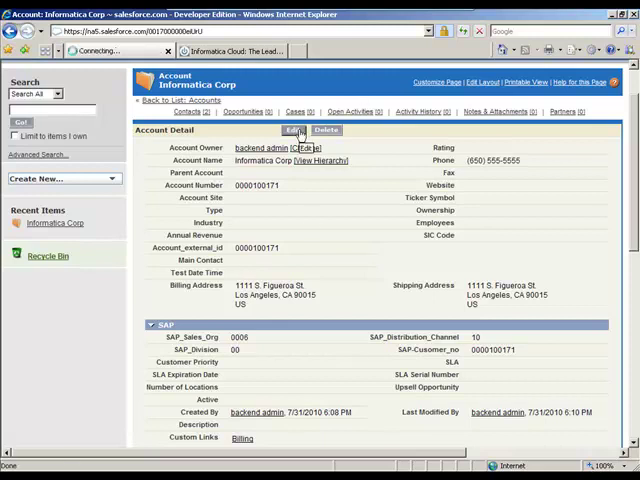
pyautogui.click(293, 130)
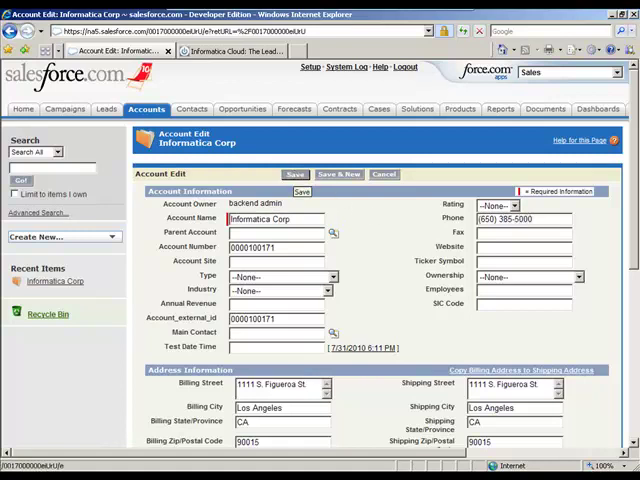
pyautogui.click(295, 174)
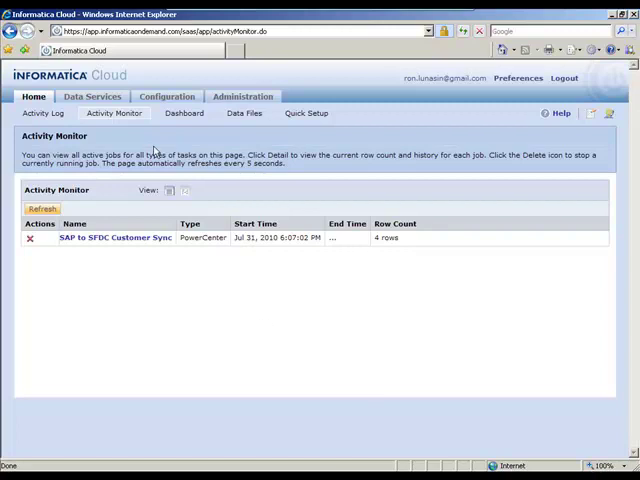
# - Run SFDC to SAP Customer Sync in the background and check the running jobs
pyautogui.click(42, 113)
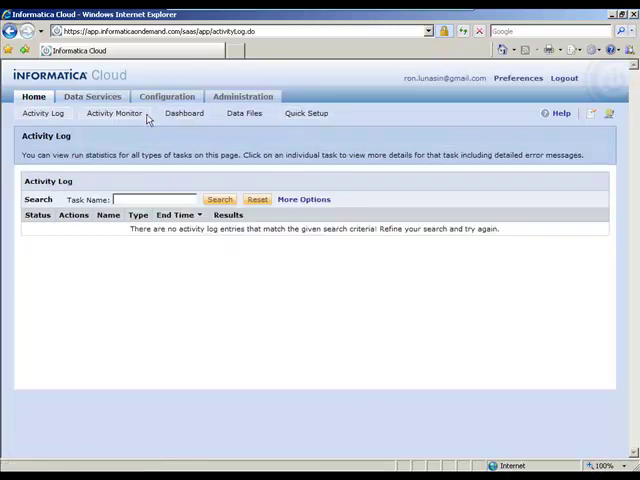
pyautogui.click(92, 96)
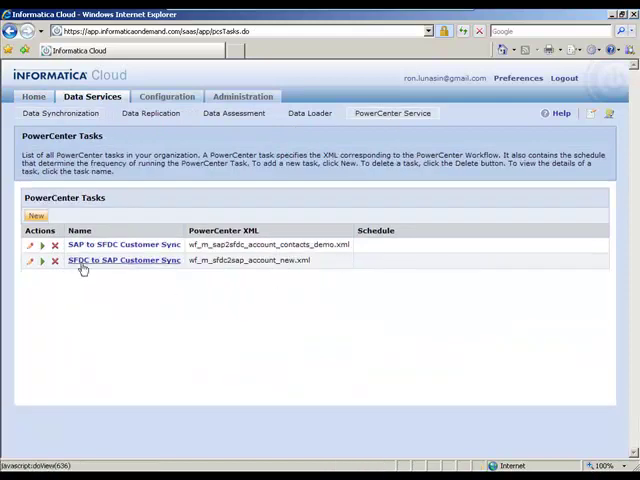
pyautogui.click(43, 260)
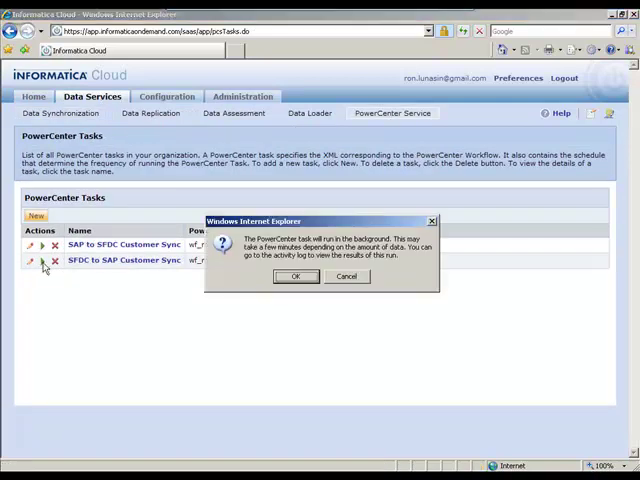
pyautogui.click(295, 276)
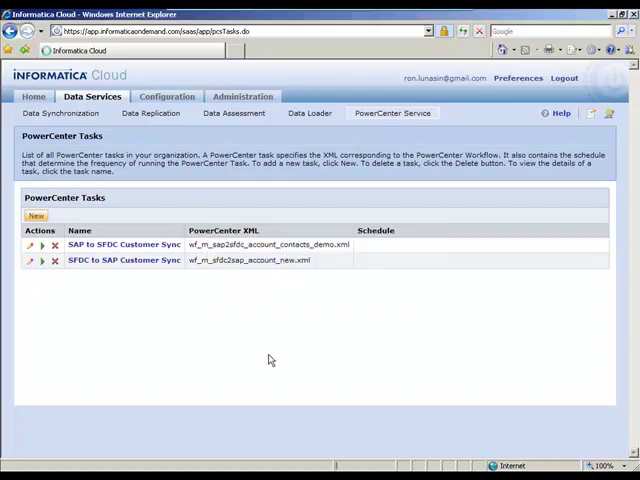
pyautogui.click(33, 96)
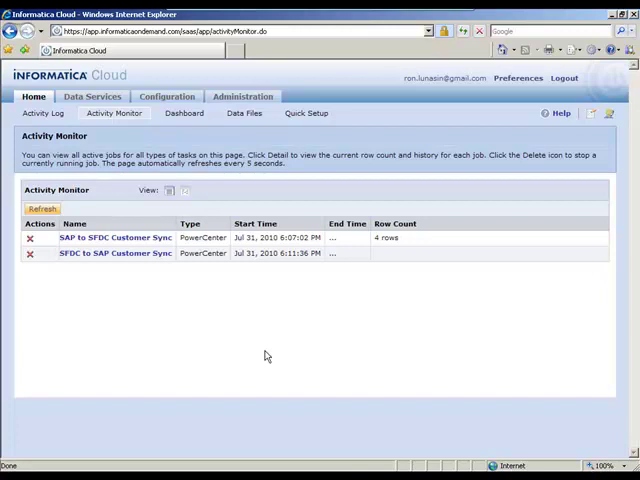
pyautogui.moveTo(222, 297)
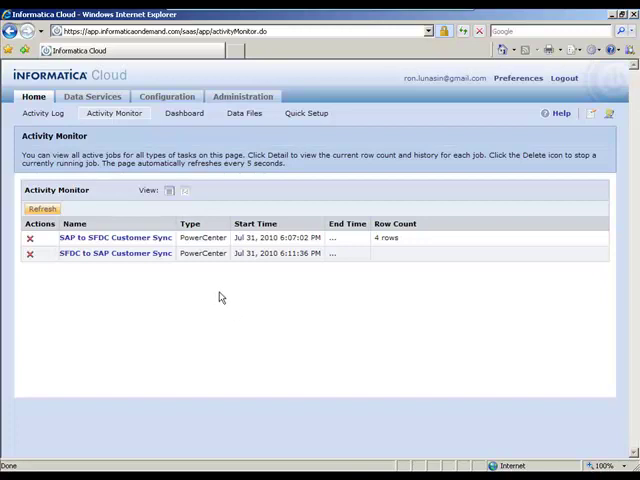
pyautogui.moveTo(222, 298)
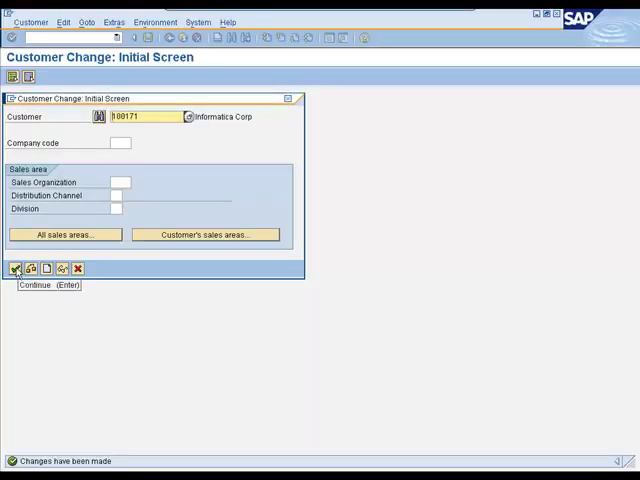
pyautogui.click(35, 270)
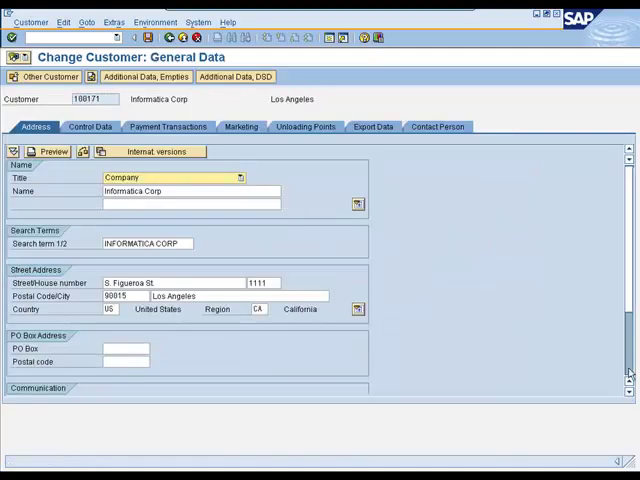
pyautogui.scroll(-3)
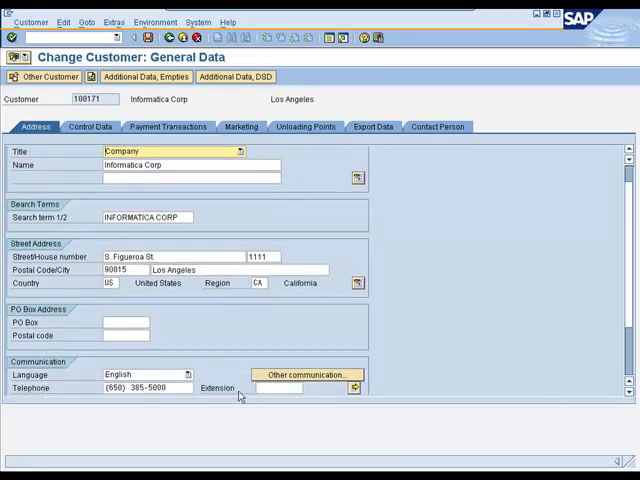